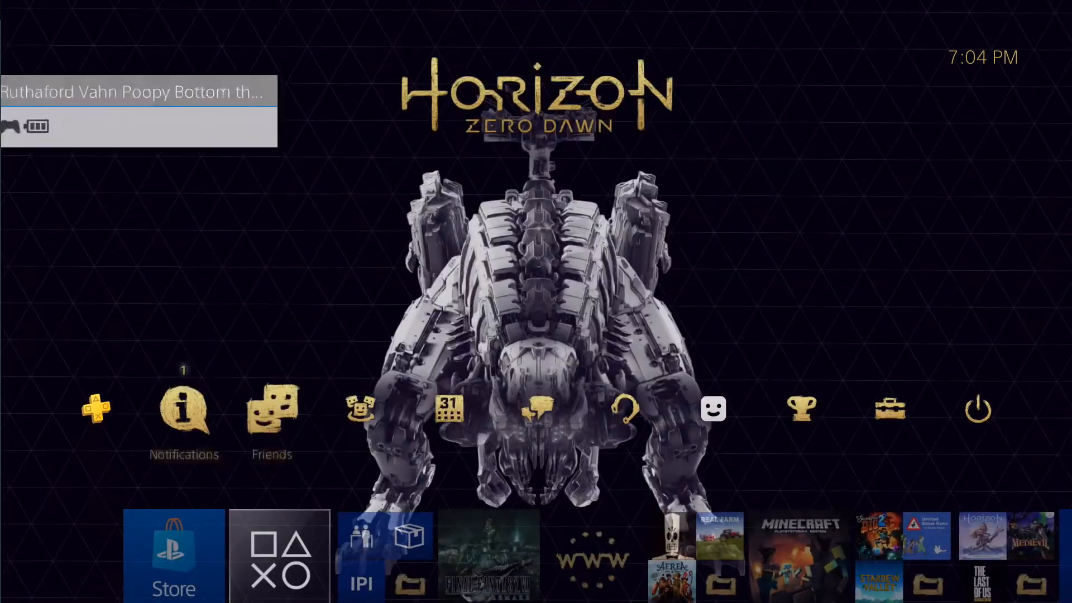
# - Open Settings from the home screen and scroll down to the System entry
pyautogui.click(890, 409)
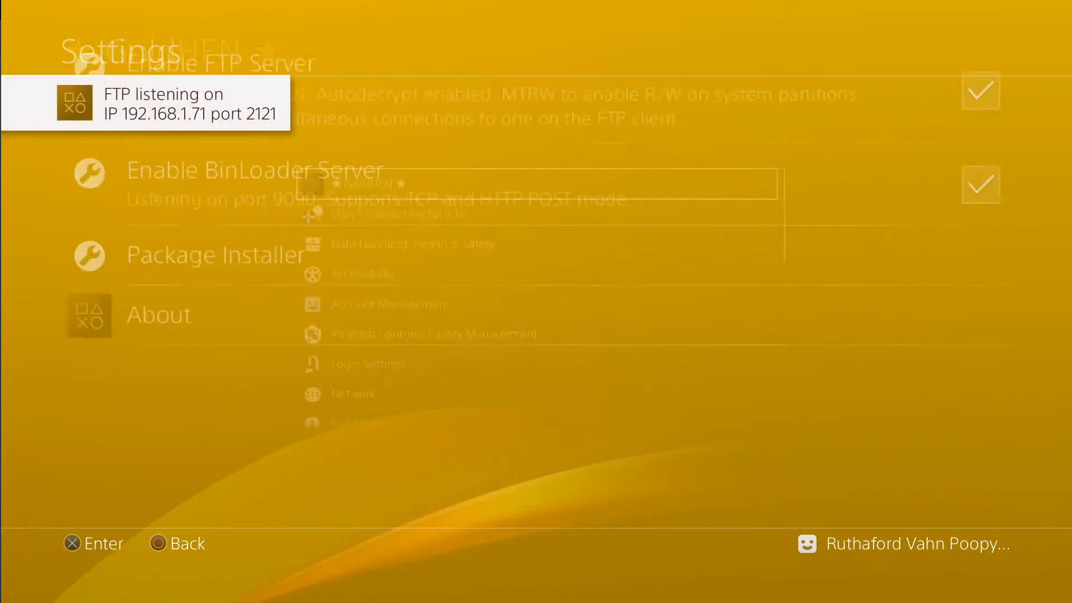
pyautogui.scroll(-3)
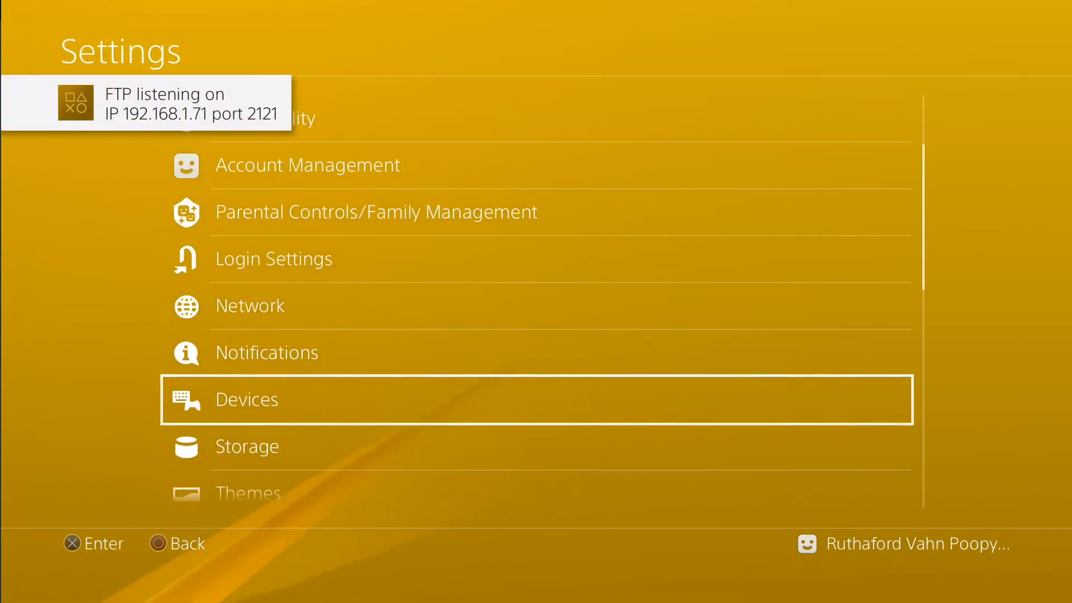
pyautogui.scroll(-3)
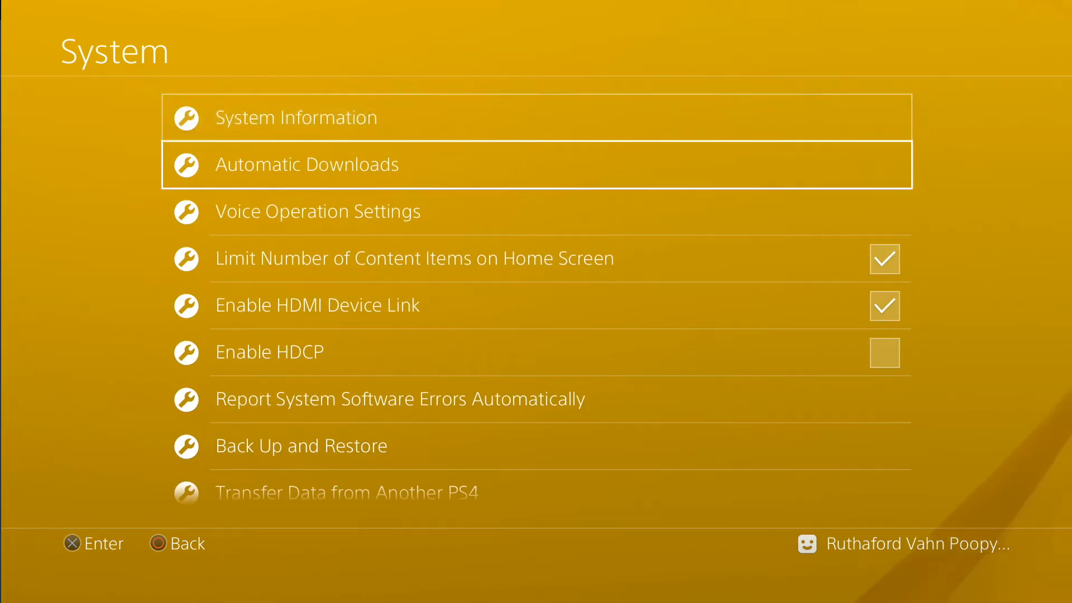
# - Install system software version 9.00 from System Software Update and restart the console
pyautogui.click(295, 117)
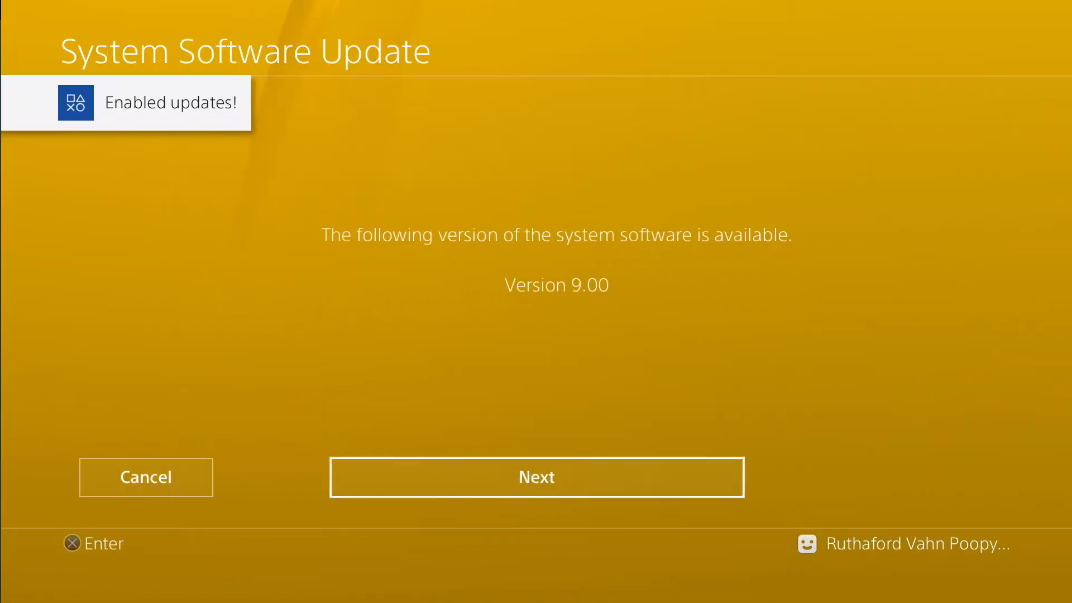
pyautogui.click(536, 476)
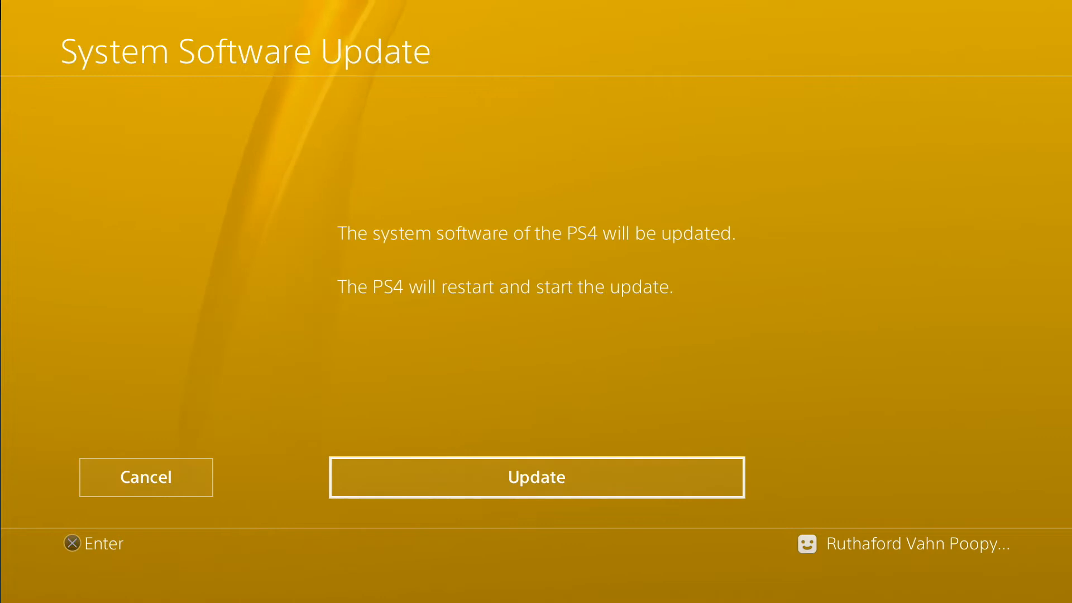
pyautogui.click(536, 476)
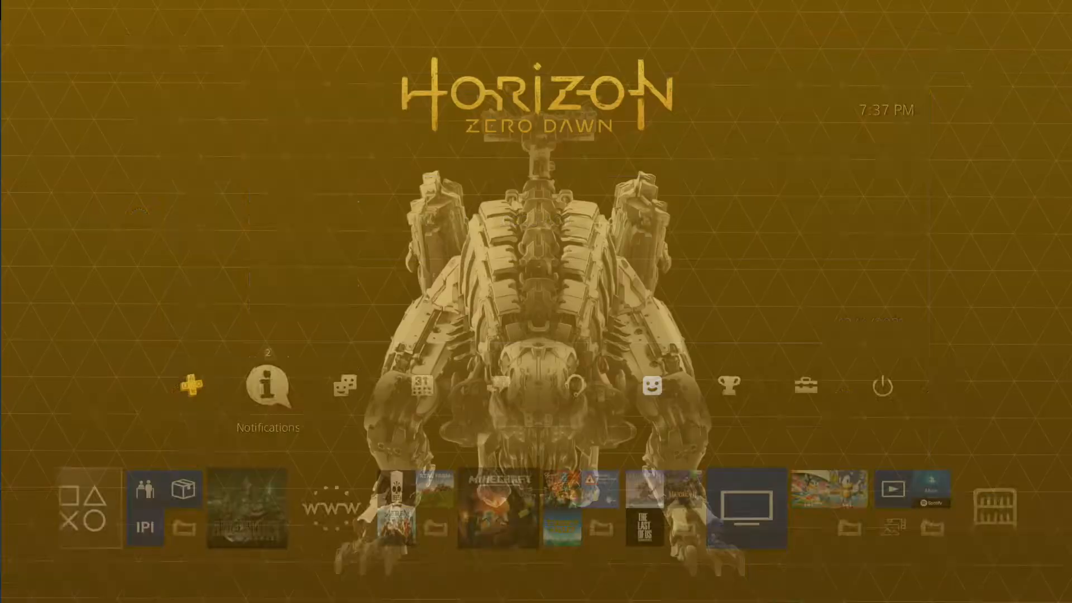
pyautogui.click(267, 387)
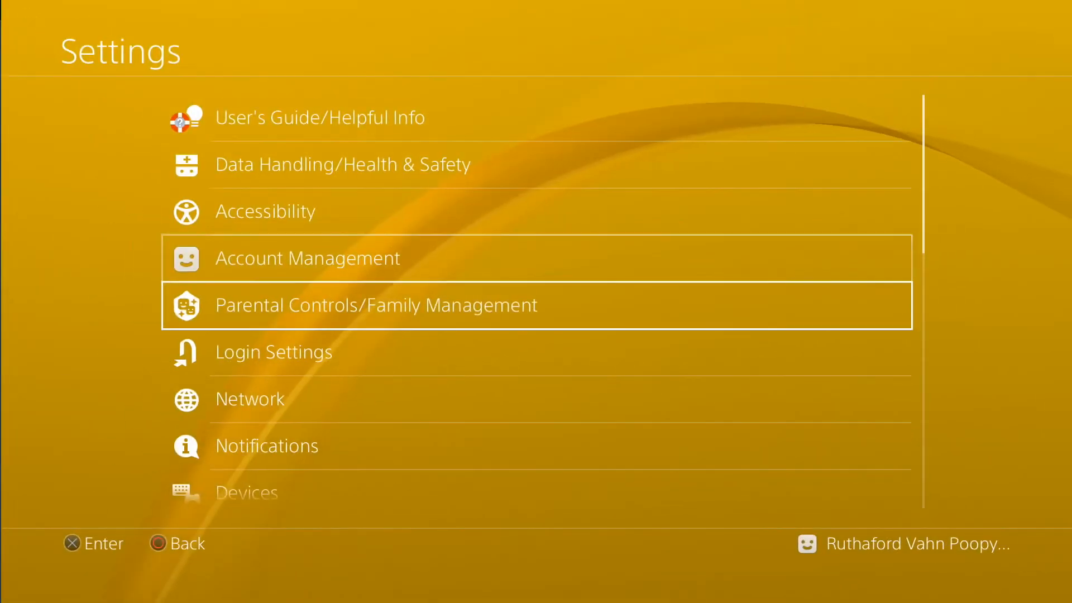
pyautogui.scroll(-3)
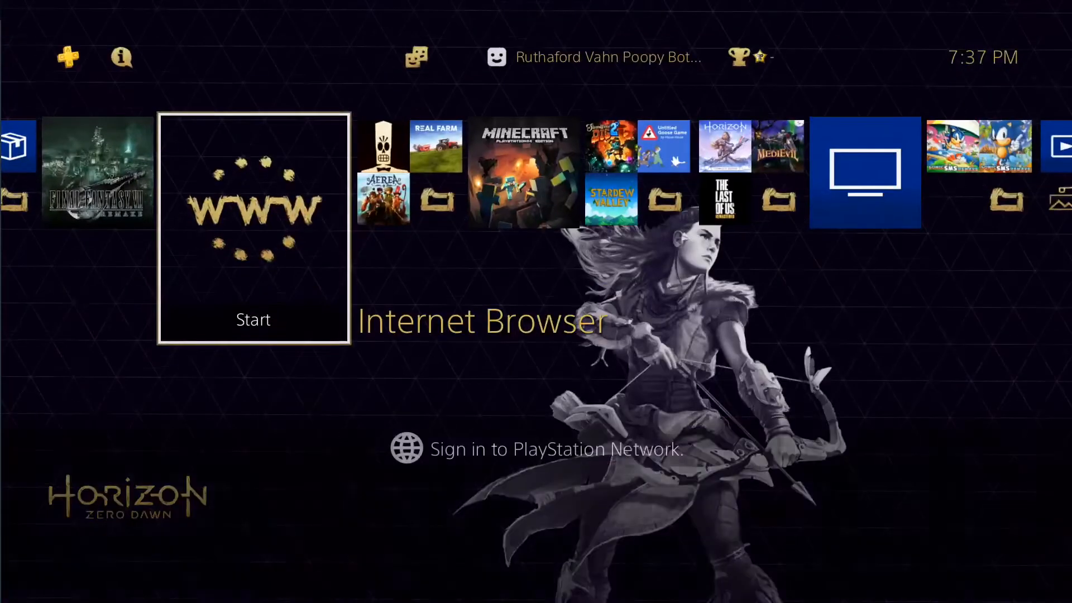
# - Launch Internet Browser with Allow Cookies and Enable JavaScript checked, showing the start page
pyautogui.click(253, 226)
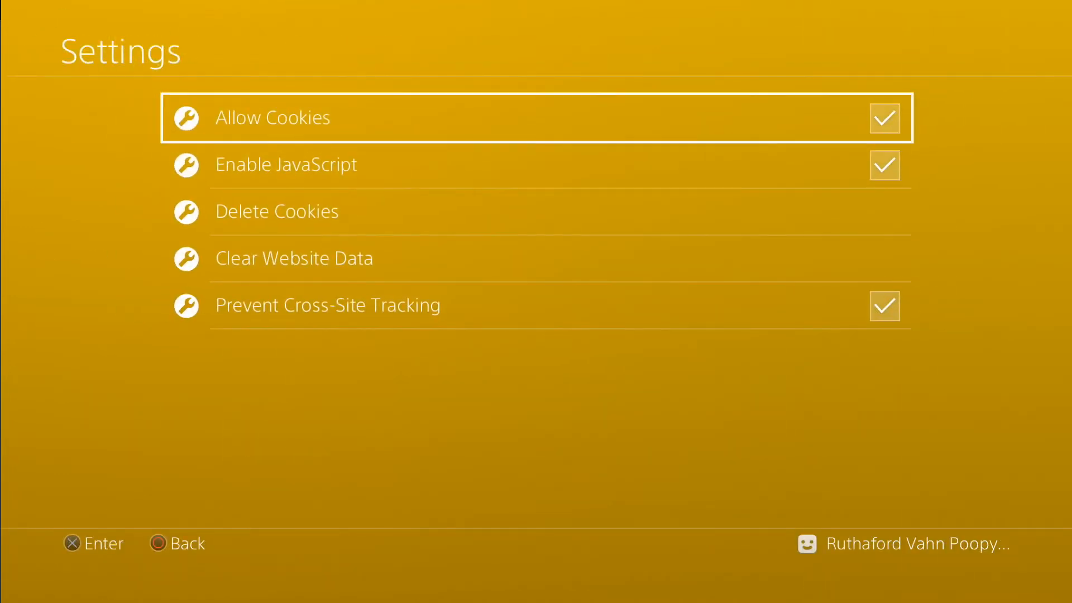
pyautogui.click(294, 258)
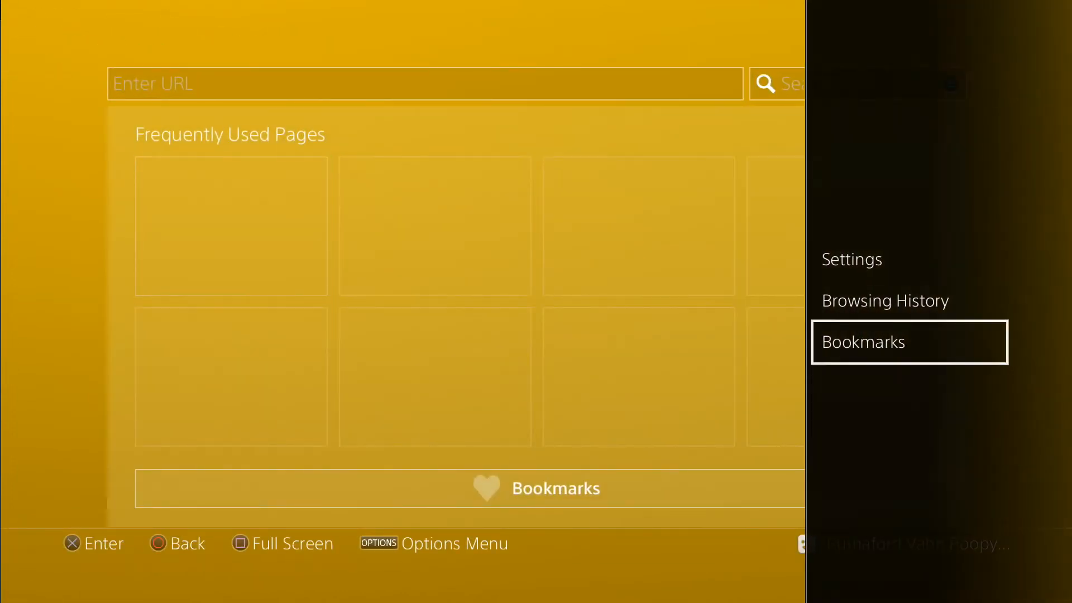
pyautogui.click(883, 301)
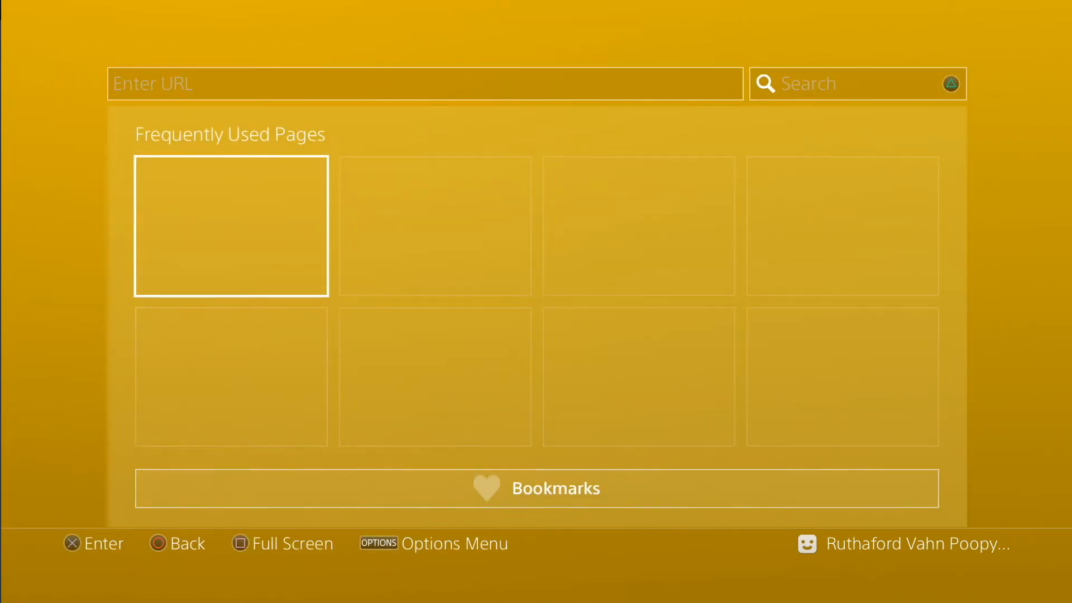
# - Enter the chendochap.github.io pOOBs4 exploit address in the browser and go
pyautogui.click(424, 83)
pyautogui.write('http')
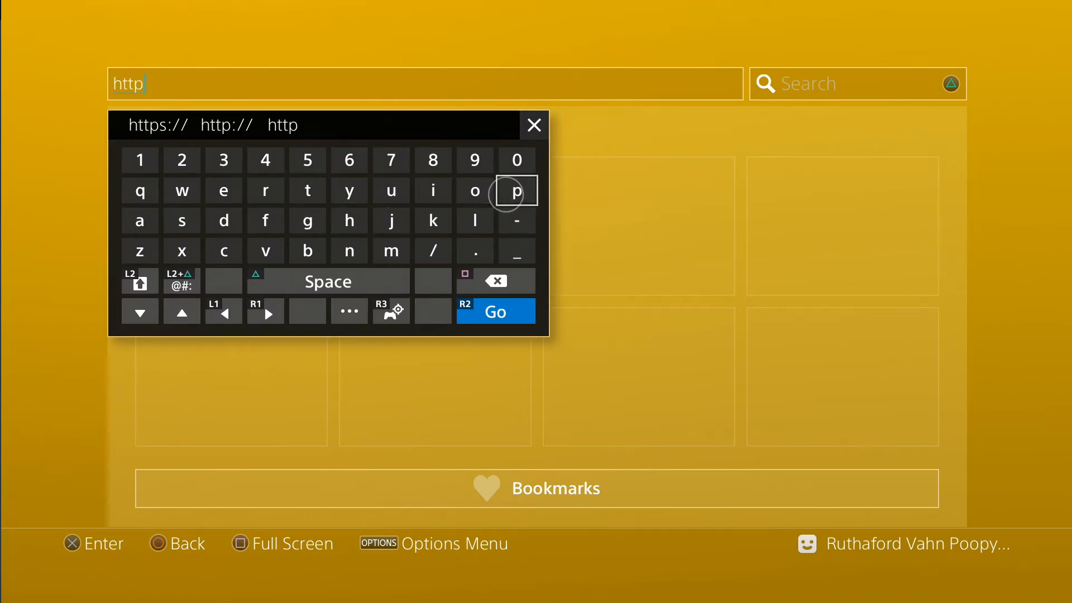
pyautogui.click(158, 125)
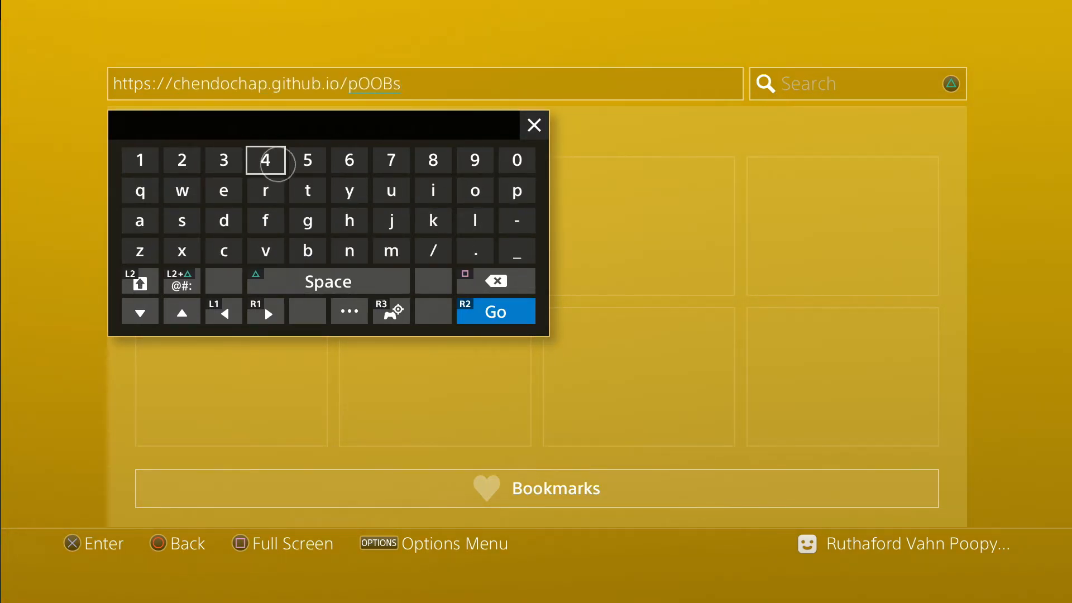
pyautogui.click(494, 311)
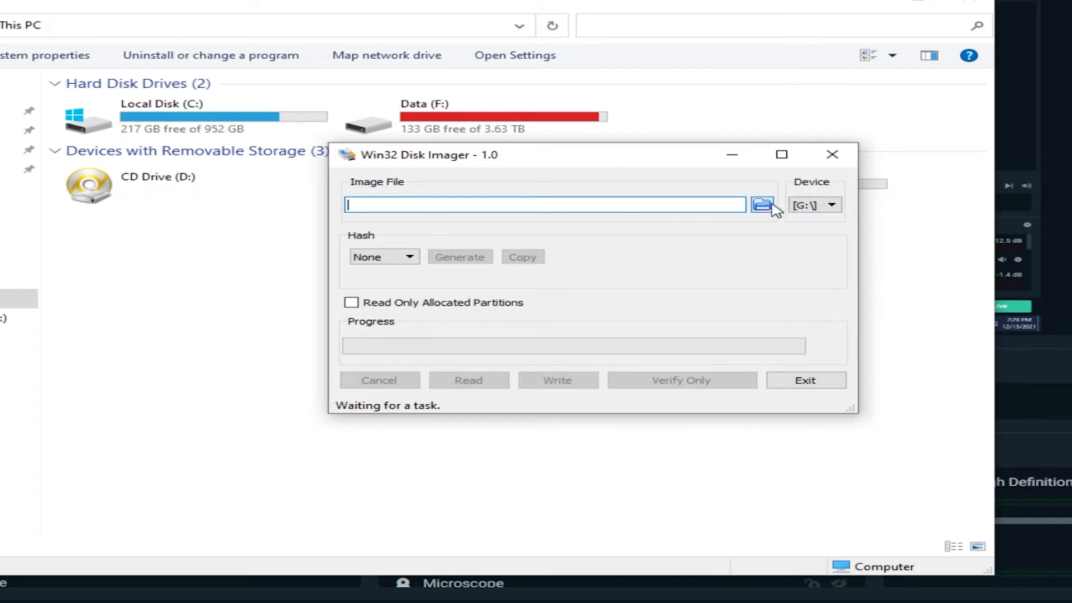
# - Write exfathax.img to drive G: in Win32 Disk Imager
pyautogui.click(761, 205)
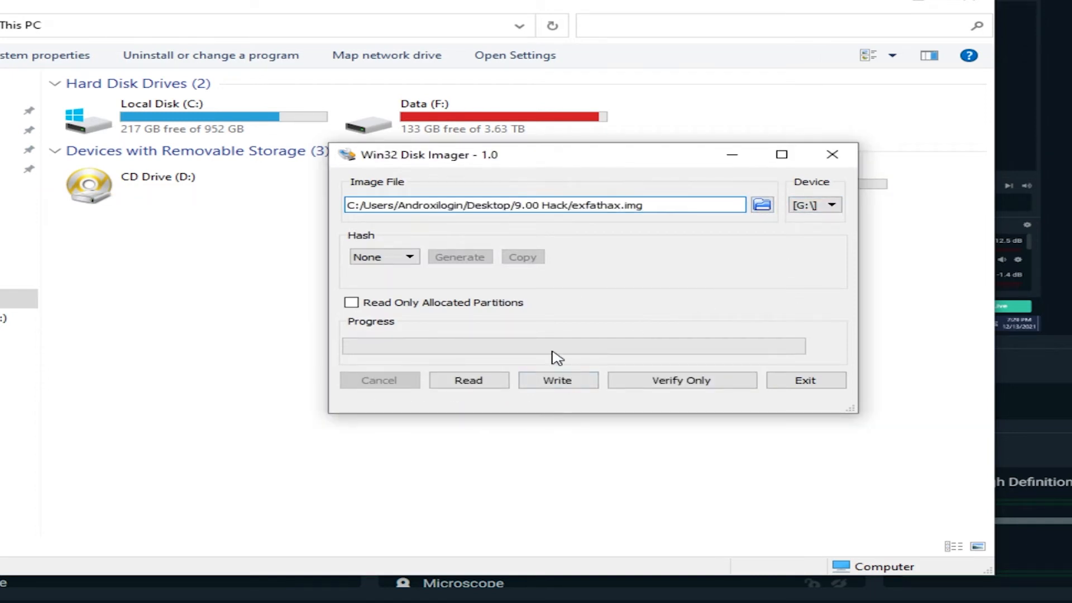
pyautogui.click(557, 380)
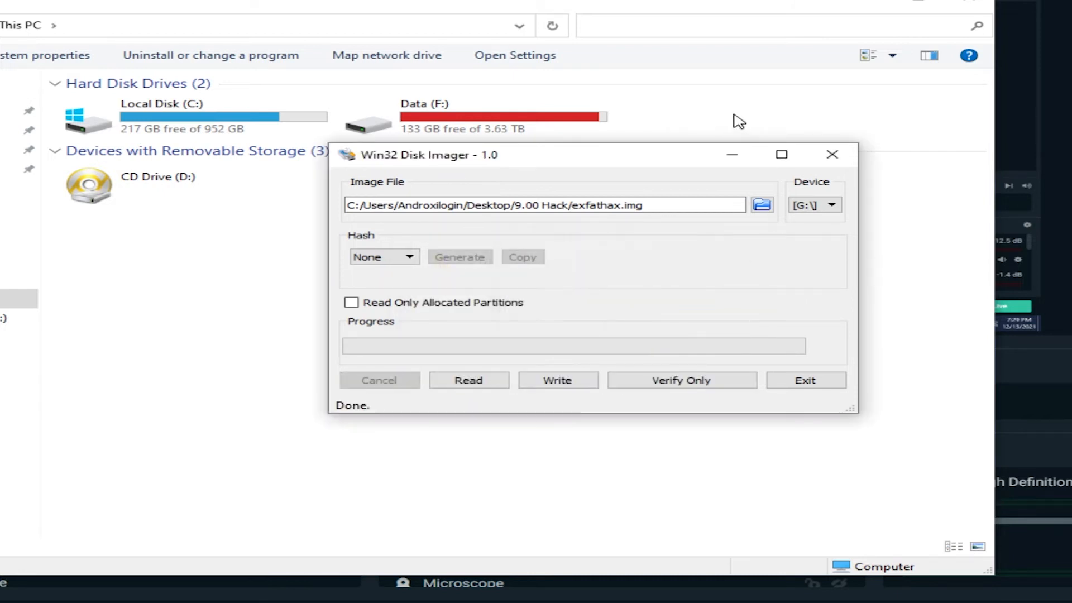
pyautogui.moveTo(832, 154)
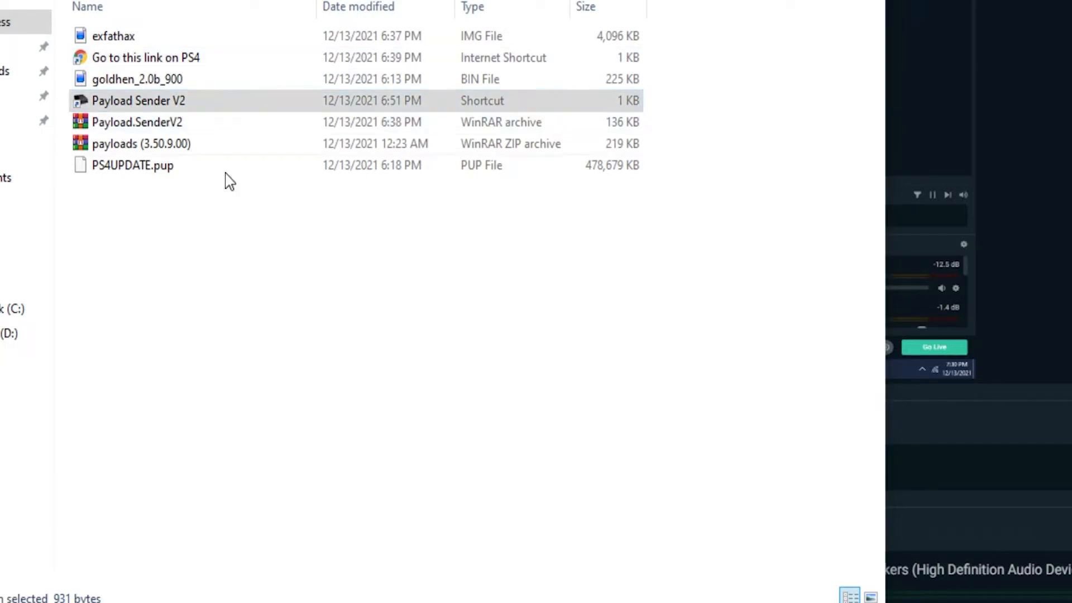
# - Launch Payload Sender V2 and connect to the PS4 at 192.168.1.71
pyautogui.doubleClick(138, 100)
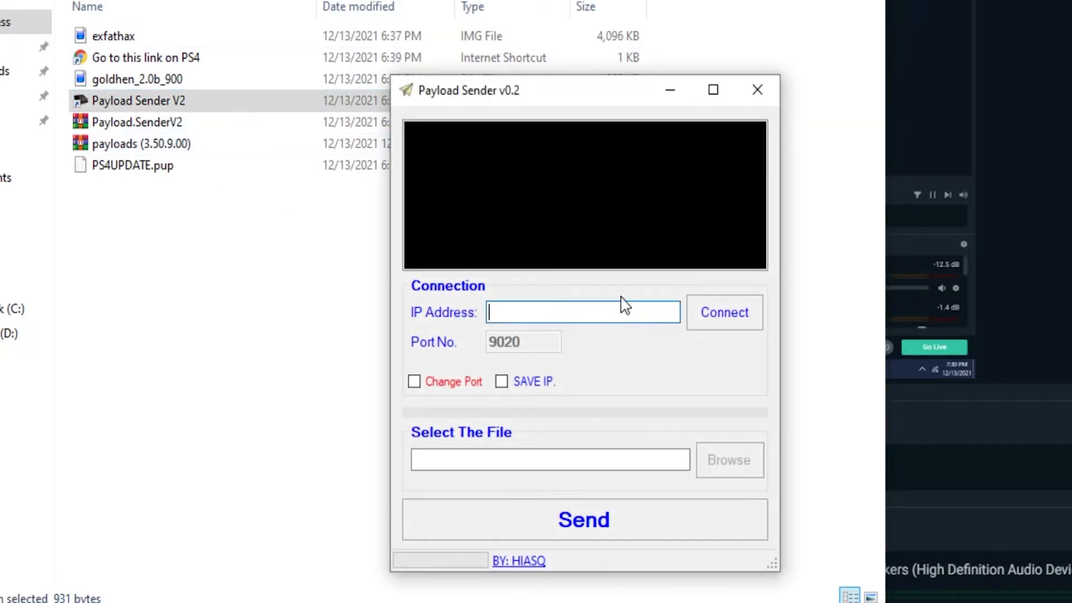
pyautogui.write('192.168.1.71')
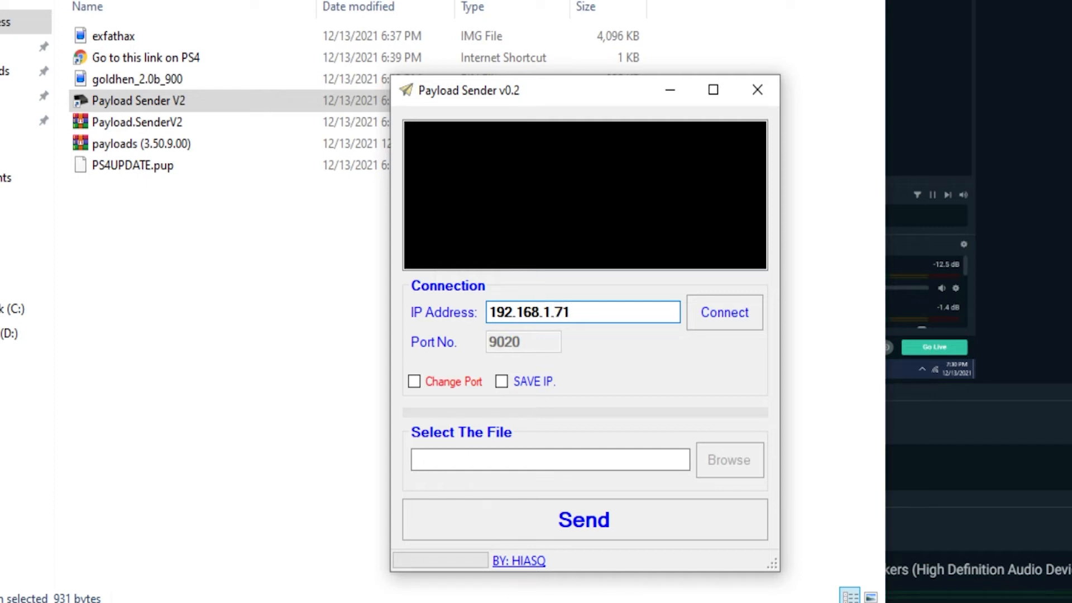
pyautogui.click(724, 313)
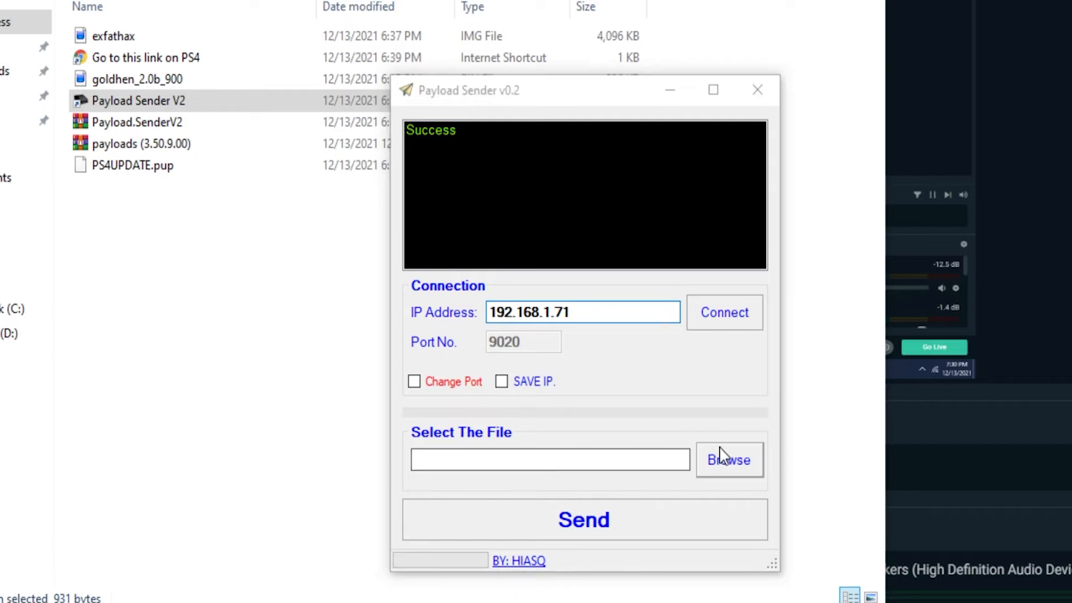
# - Send the goldhen_2.0b_900 payload file to the PS4
pyautogui.click(729, 459)
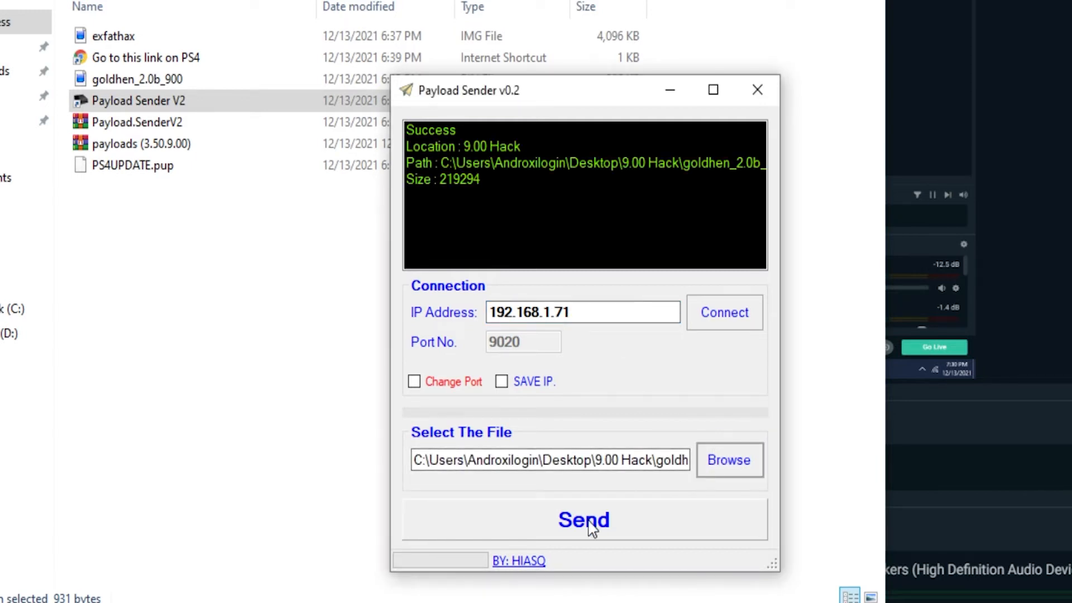
pyautogui.click(583, 520)
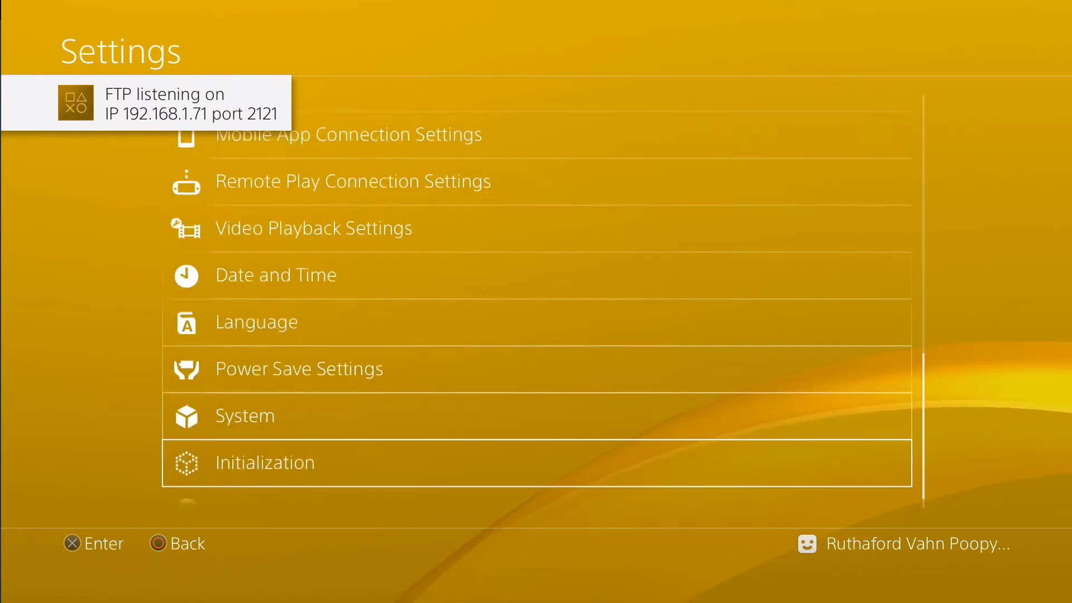
# - Go back from Settings to the PS4 home screen
pyautogui.click(244, 415)
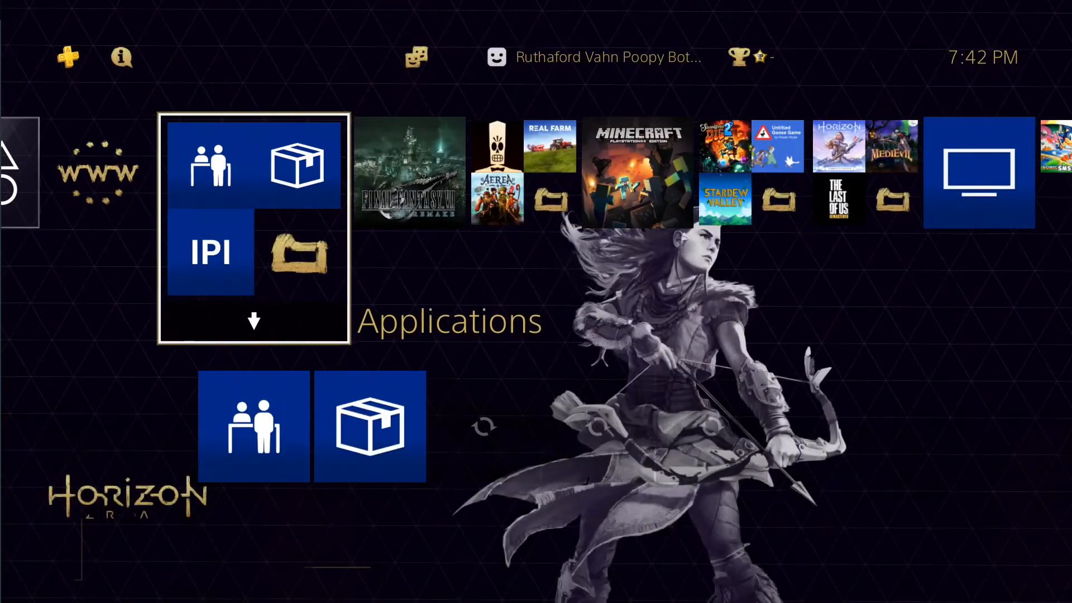
pyautogui.click(254, 426)
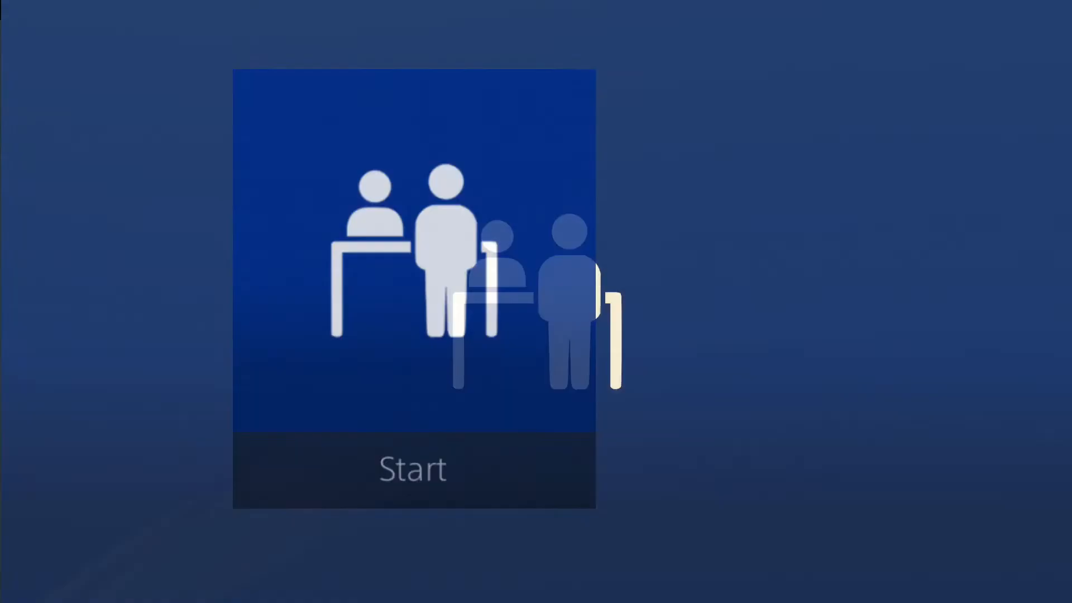
pyautogui.click(413, 284)
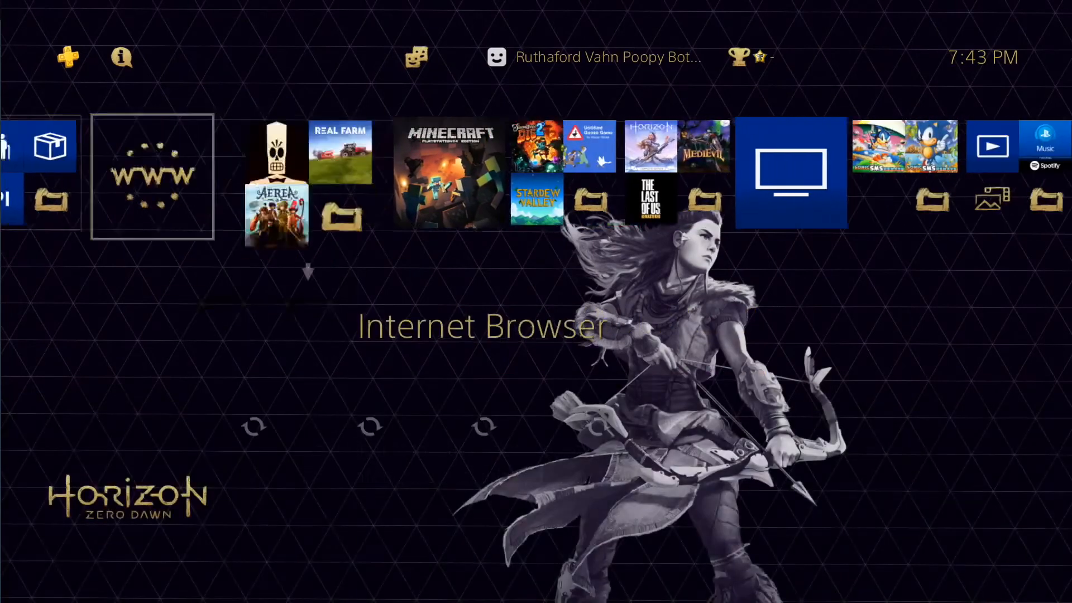
# - Launch SteamWorld Dig 2 from the Disc Conversions Unlocked folder
pyautogui.hscroll(3)
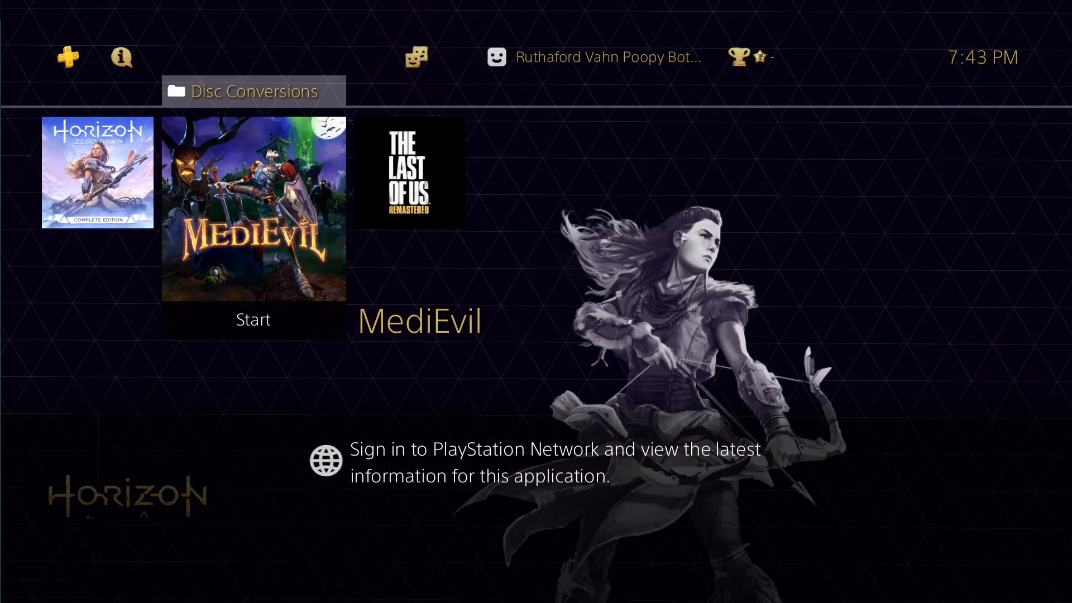
pyautogui.click(252, 319)
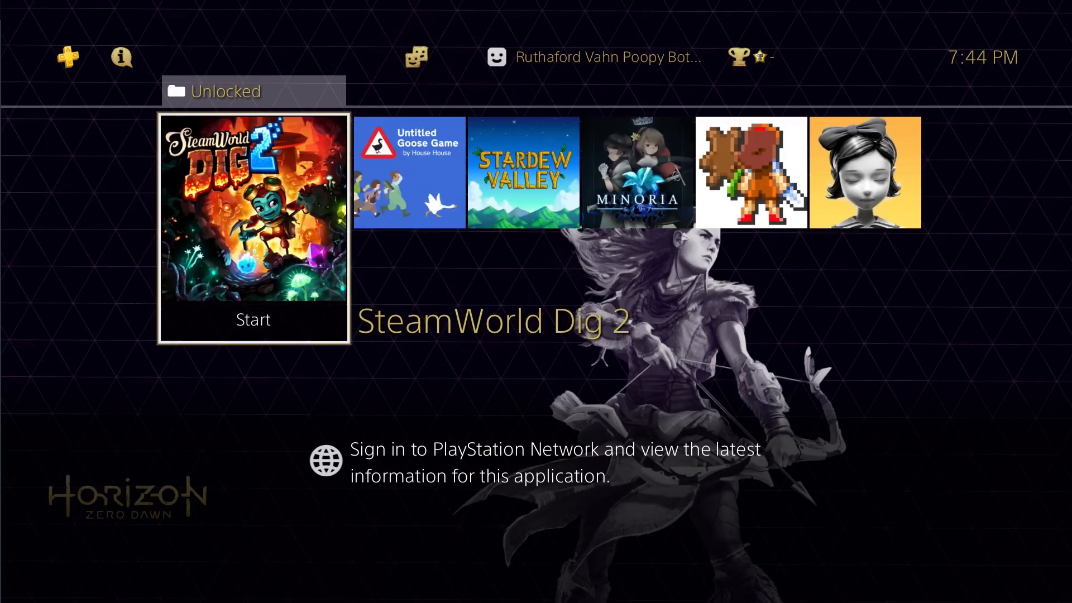
pyautogui.click(253, 320)
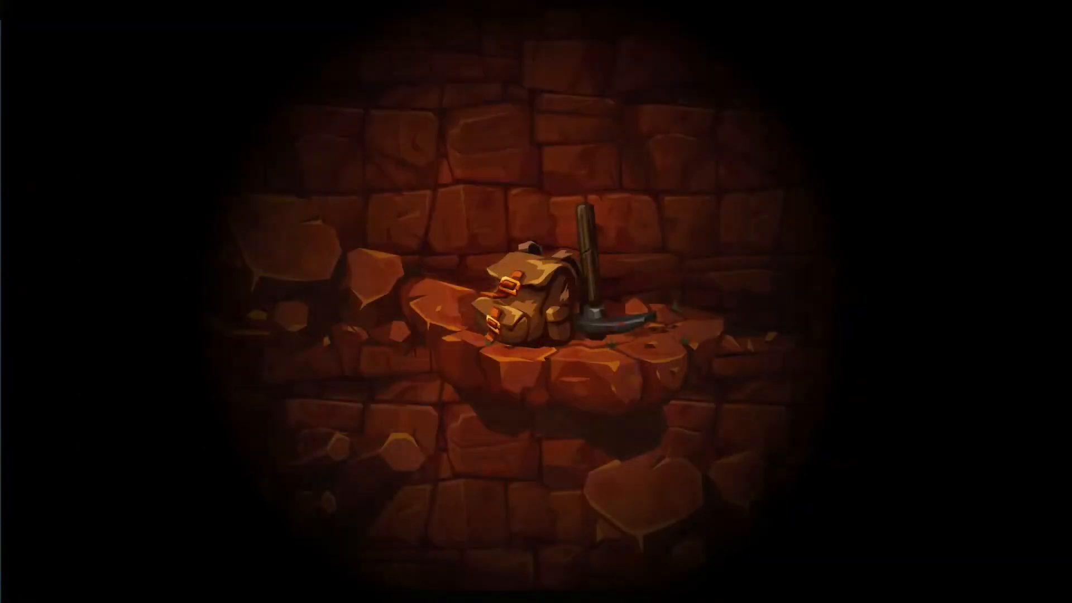